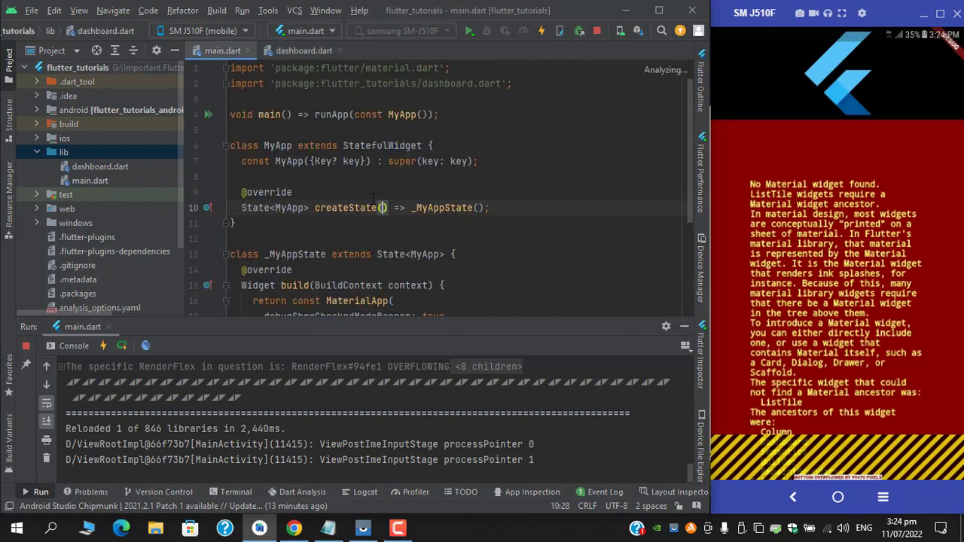
- Bring dashboard.dart into the editor and review the Dashboard Column's SizedBox and ListTile children
scroll("down", 3)
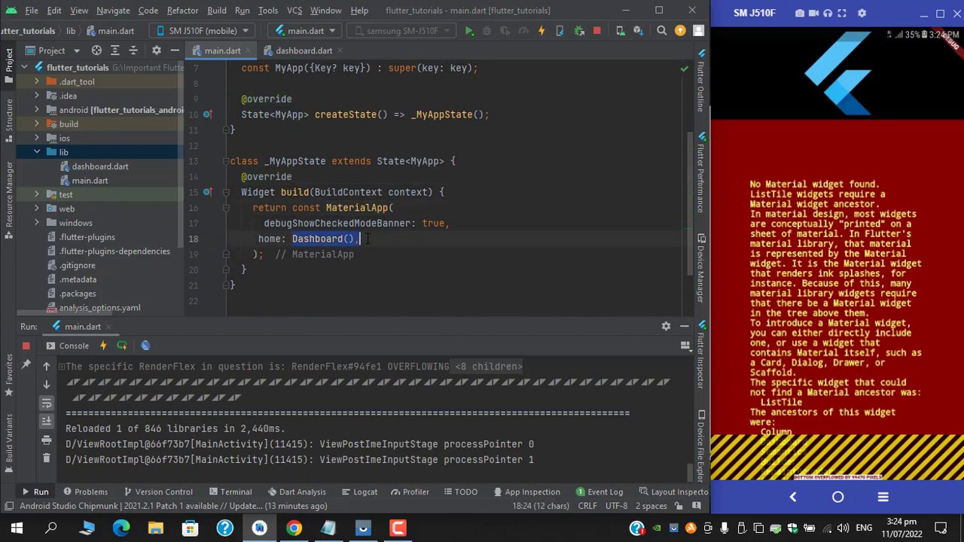
left_click(338, 160)
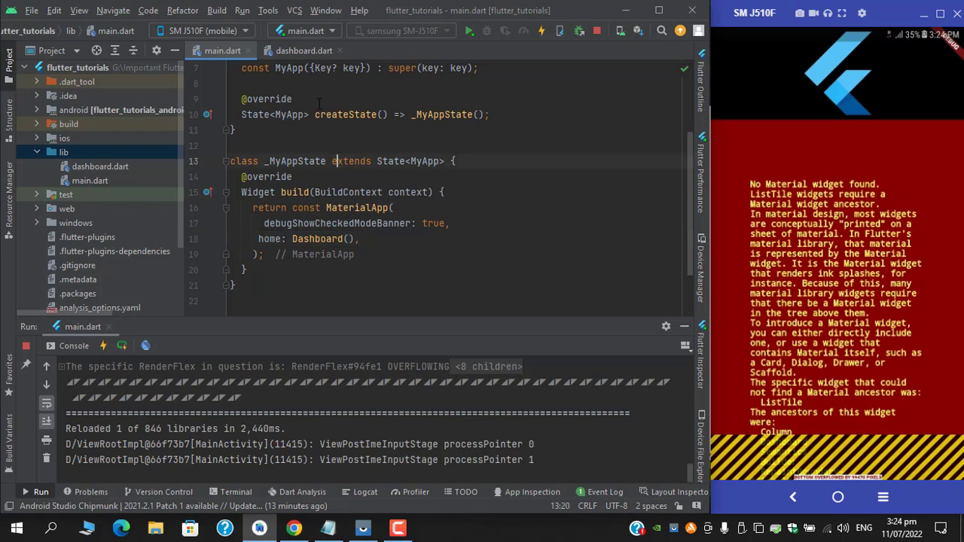
left_click(304, 51)
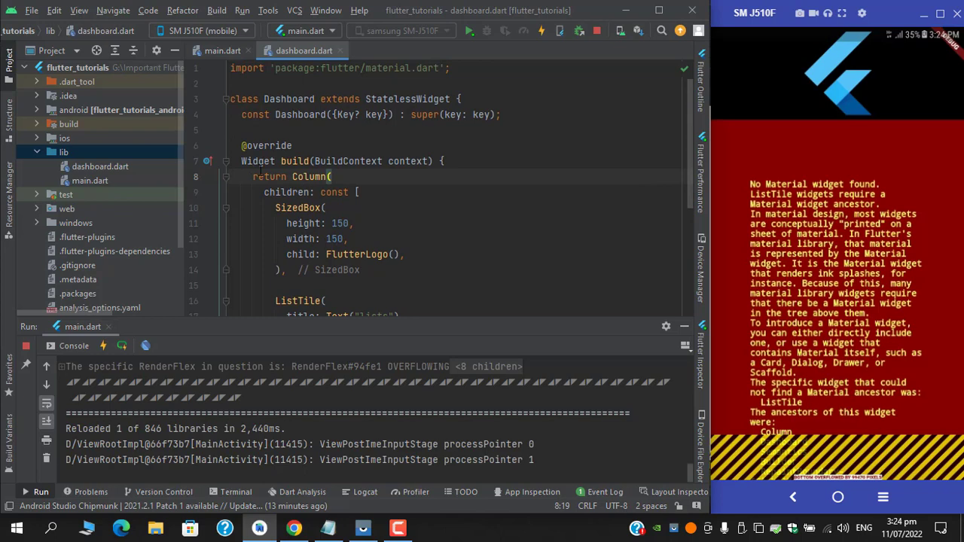
scroll("down", 3)
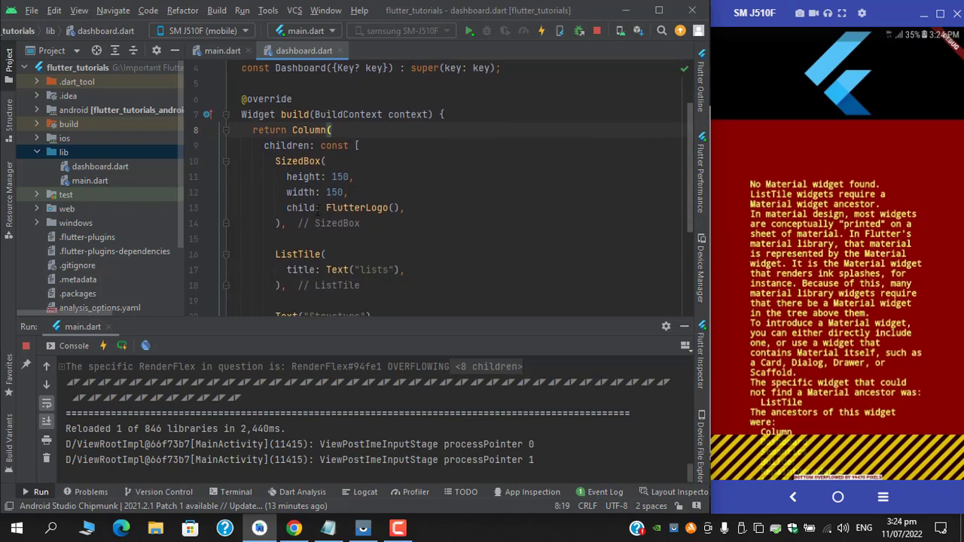
scroll("down", 3)
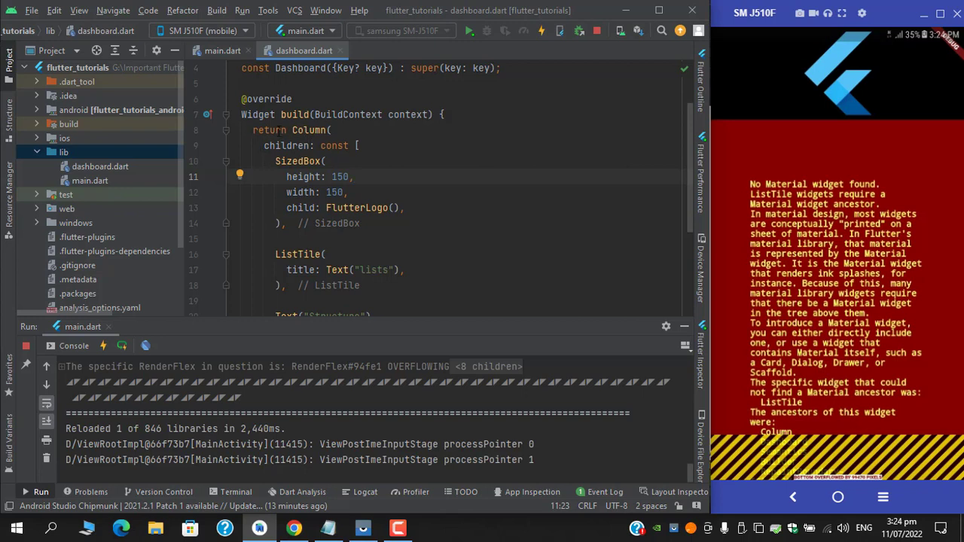
left_click(304, 129)
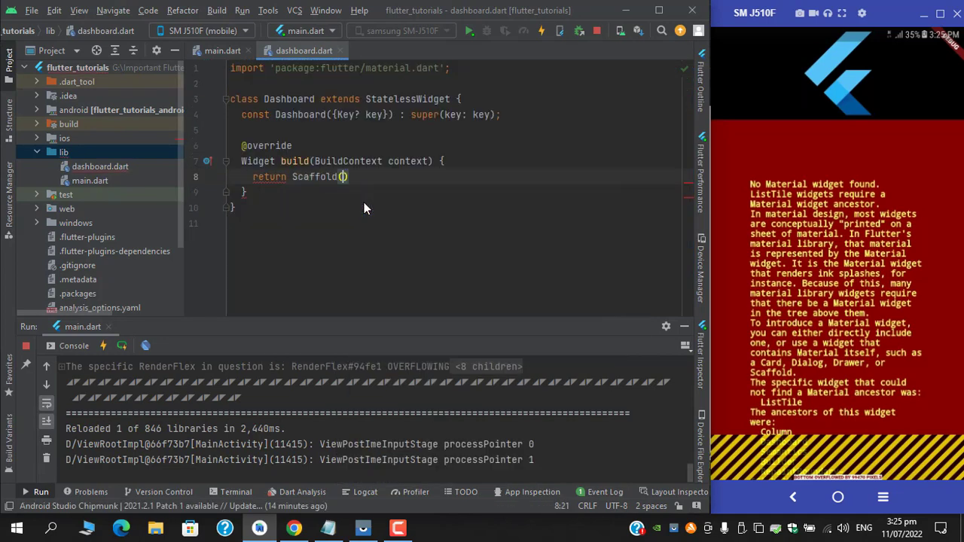
- Make the Column the body: of a returned Scaffold and hot reload the app
type("body: Column(")
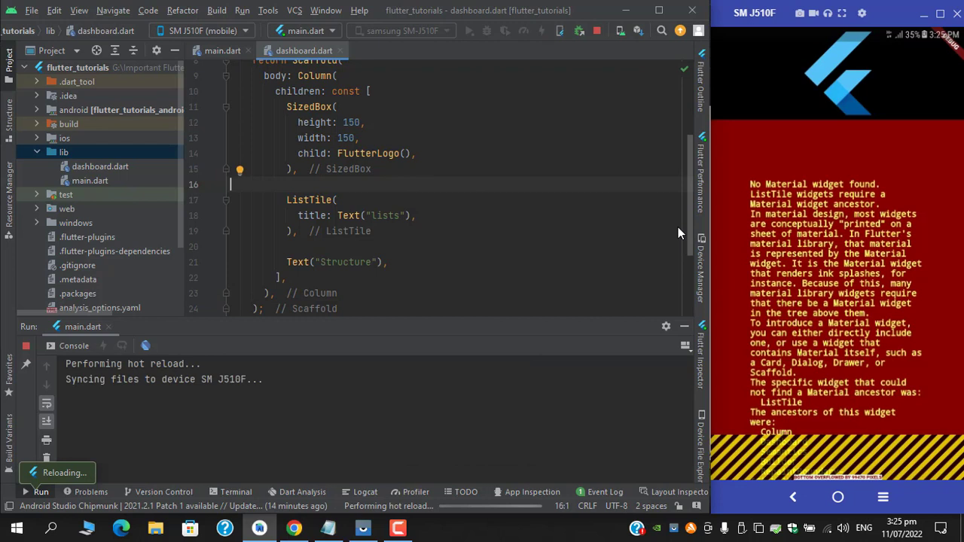
left_click(541, 31)
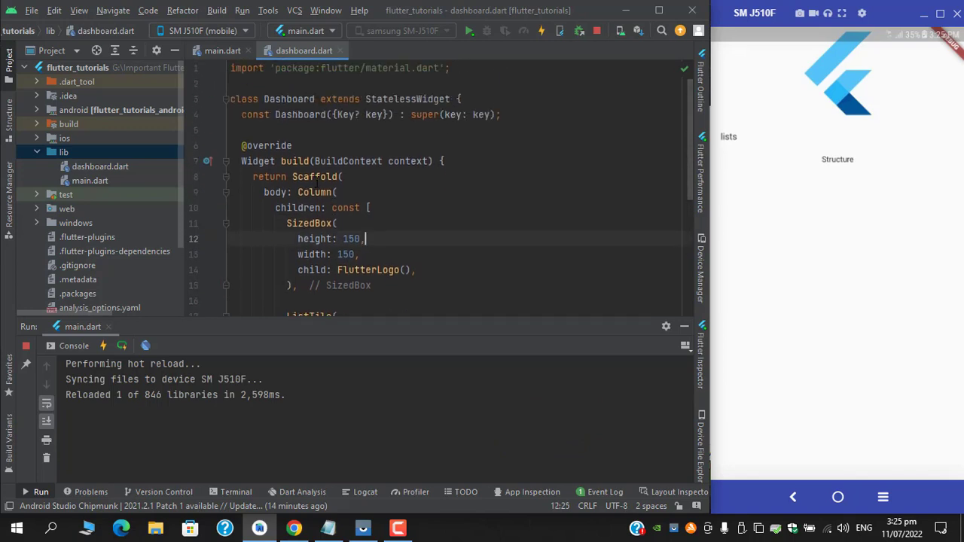
mouse_move(313, 177)
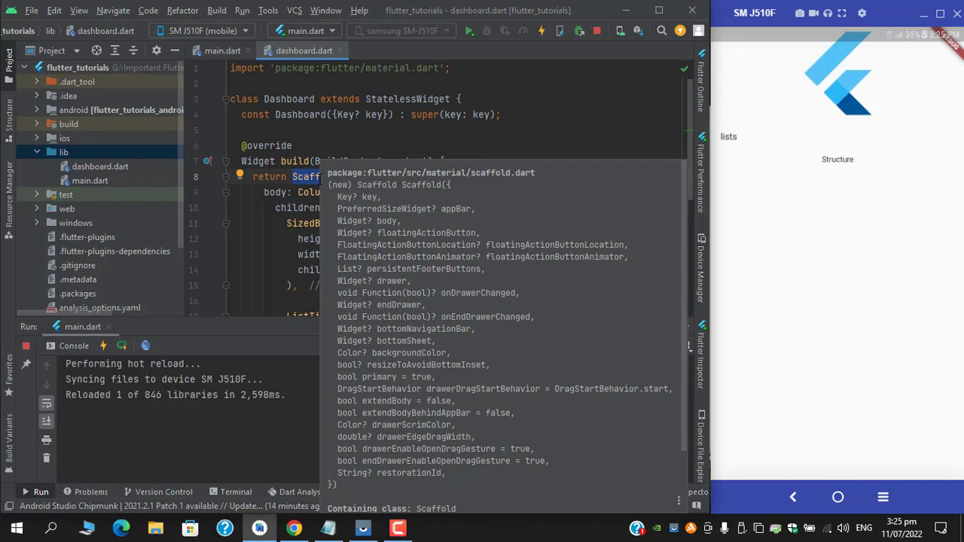
- Swap Scaffold for Material with the Column as child:, then hot reload the app
type("Material")
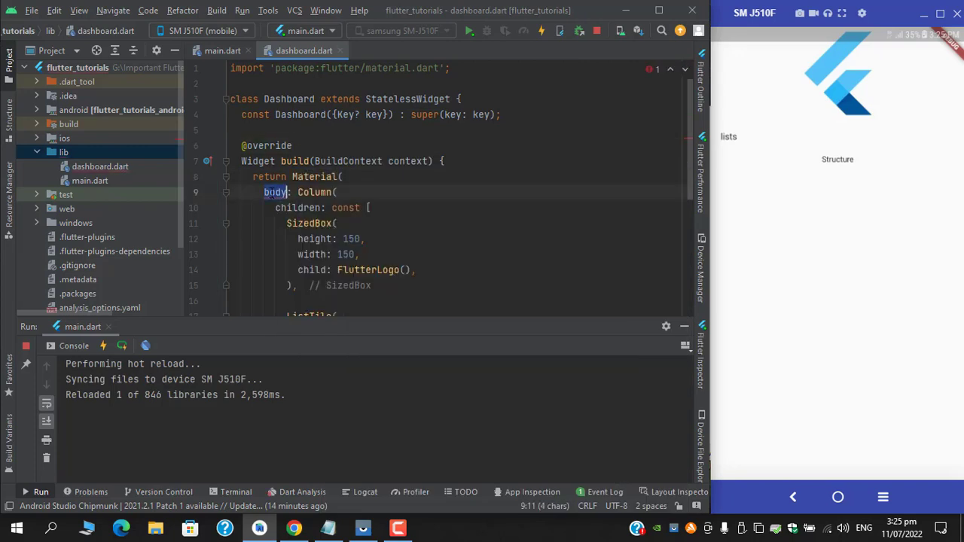
type("child")
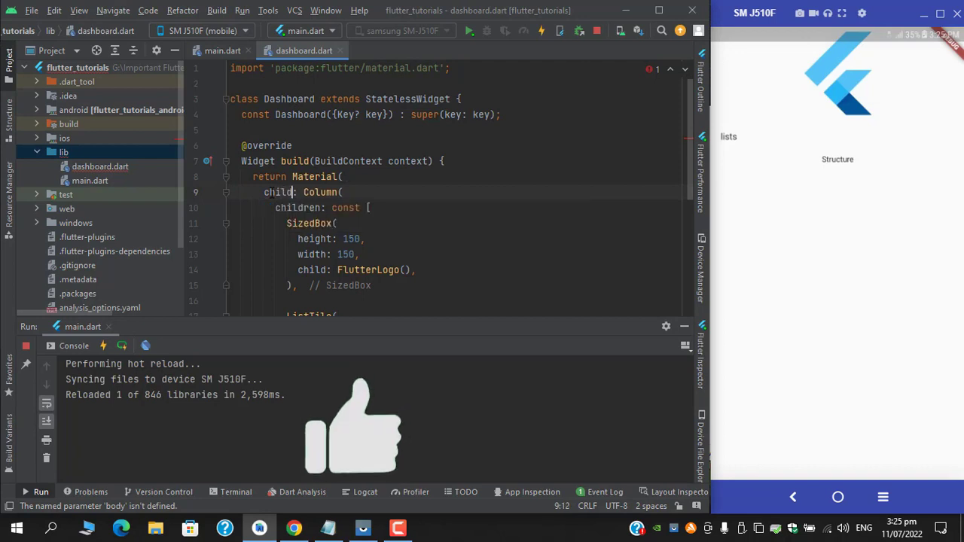
left_click(541, 30)
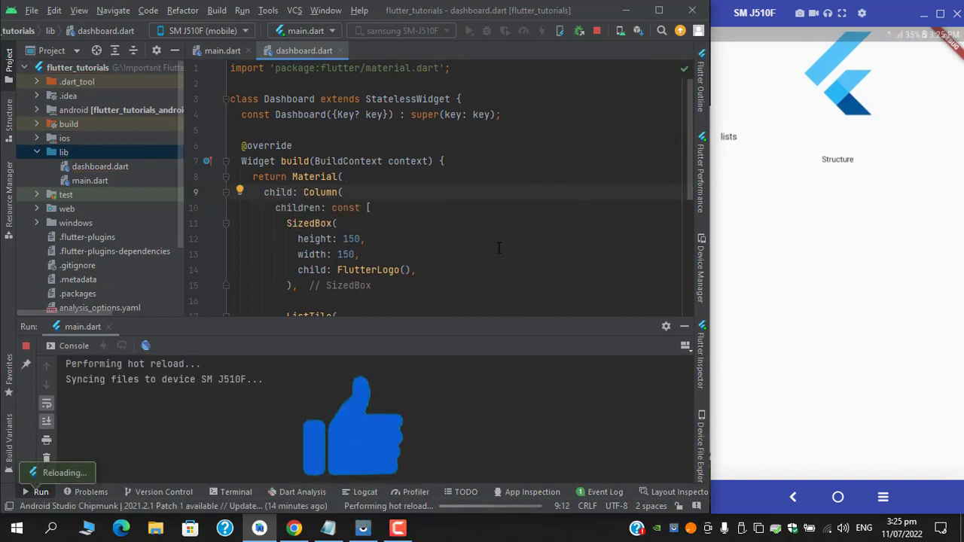